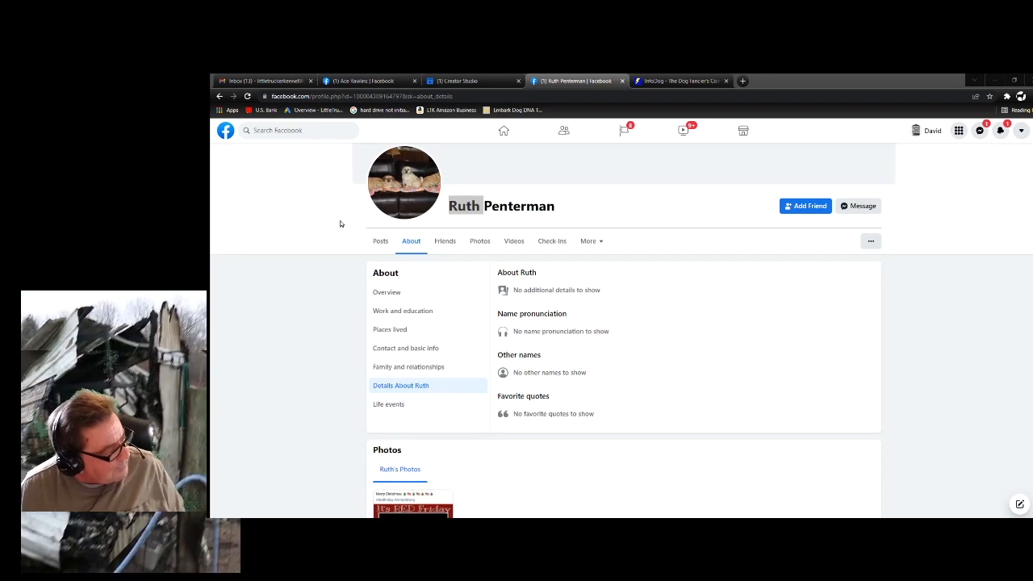
mouse_move(427, 186)
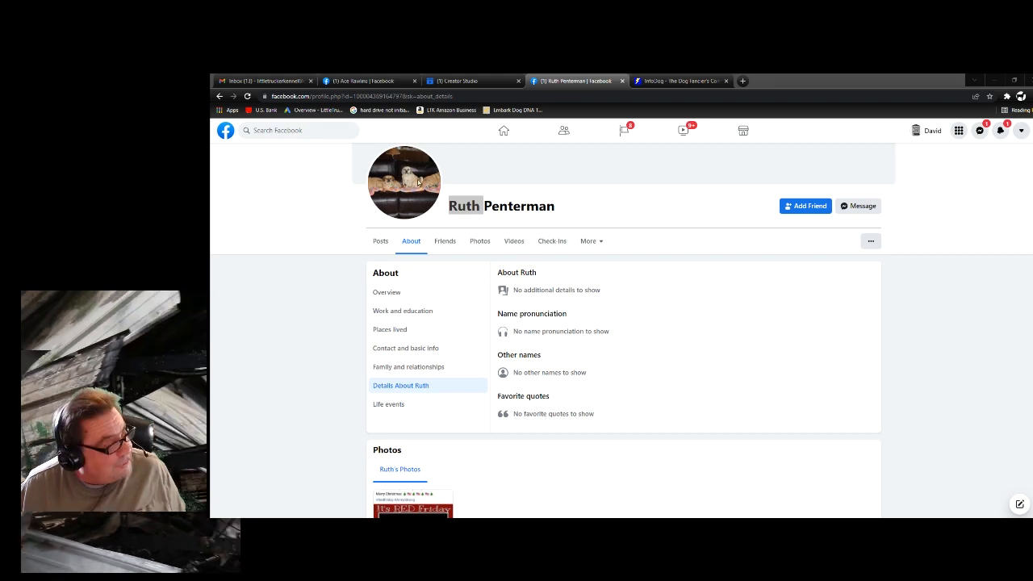
mouse_move(418, 182)
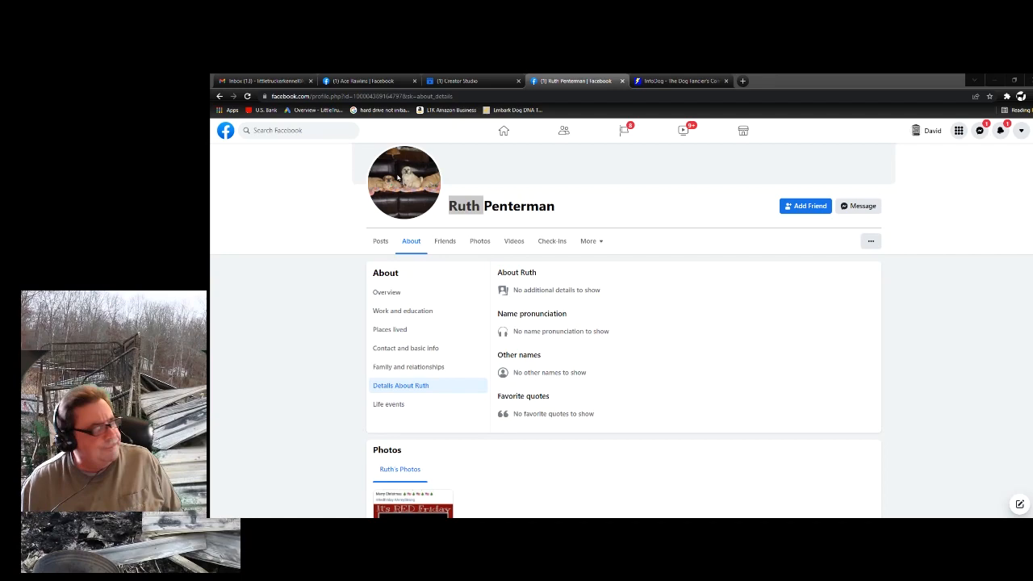
mouse_move(525, 170)
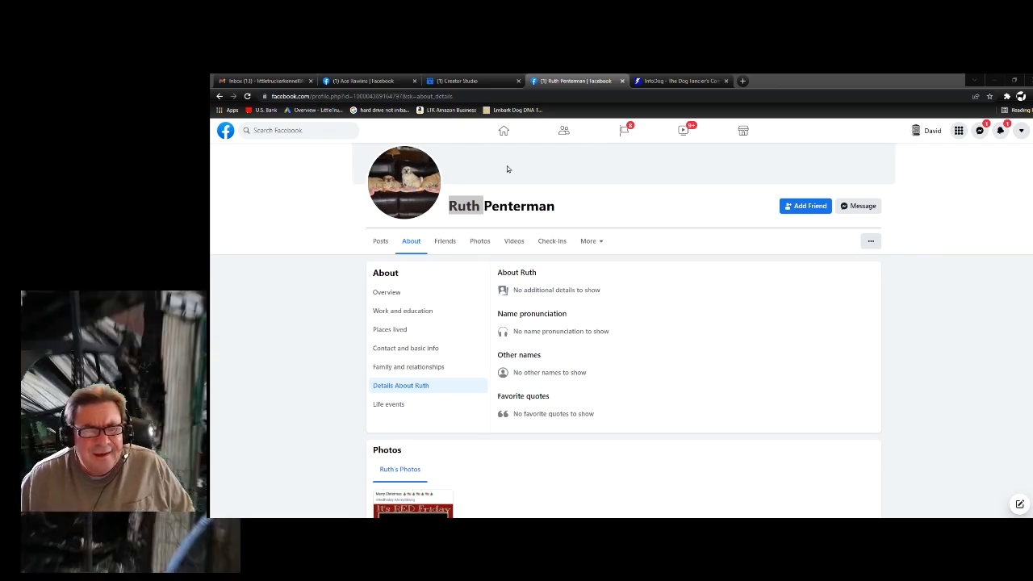
mouse_move(734, 167)
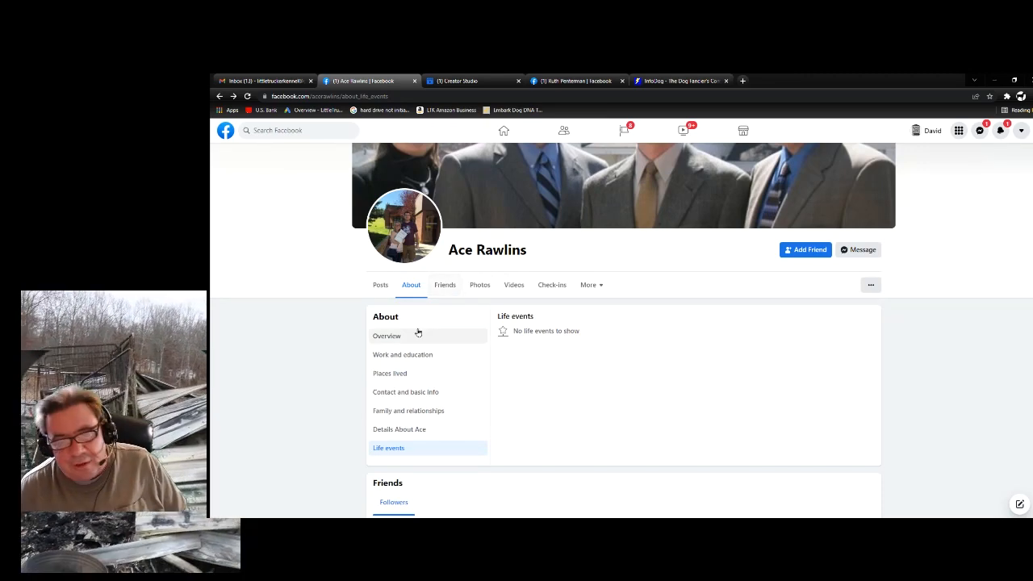
mouse_move(472, 330)
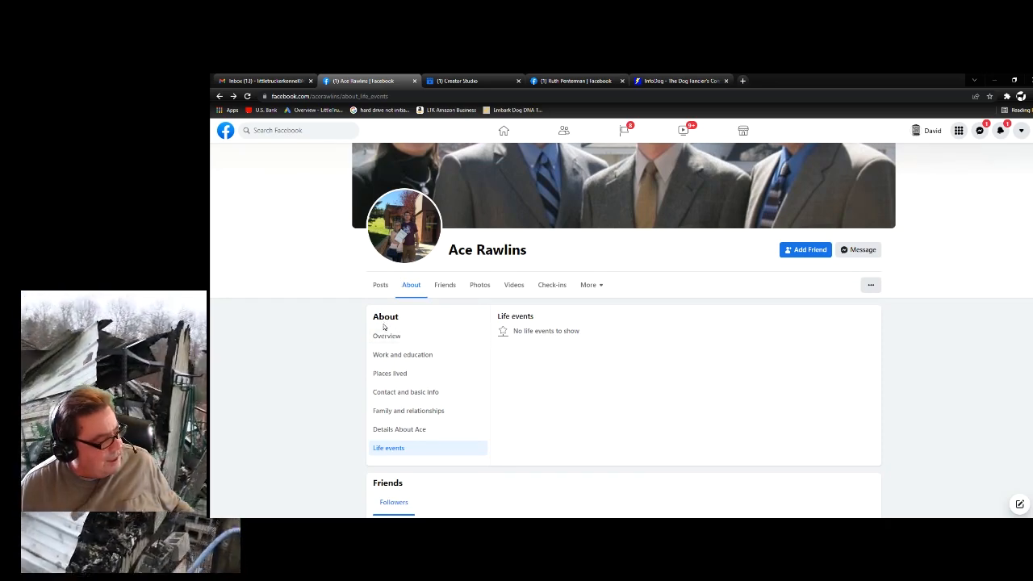
click(387, 336)
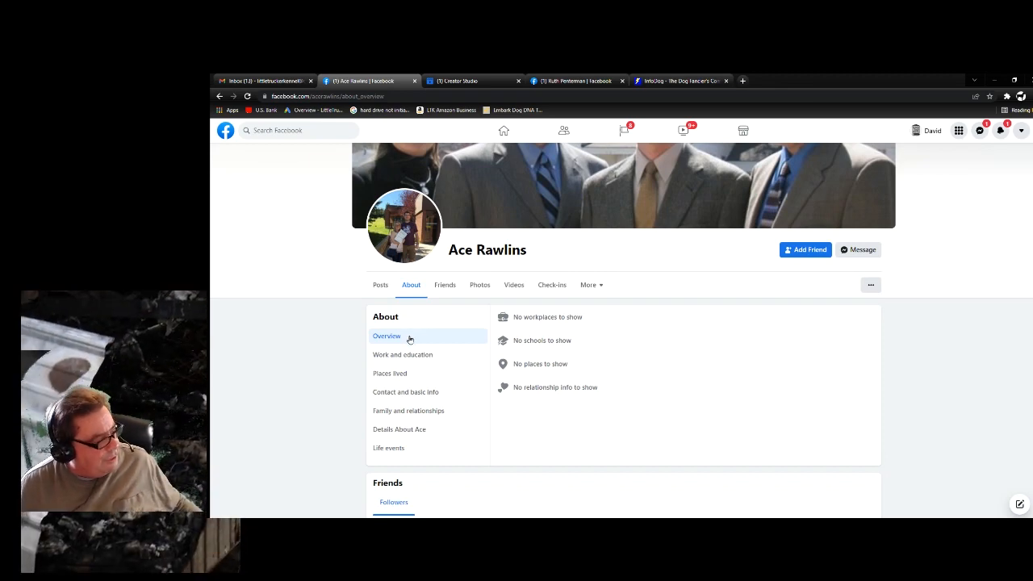
click(401, 354)
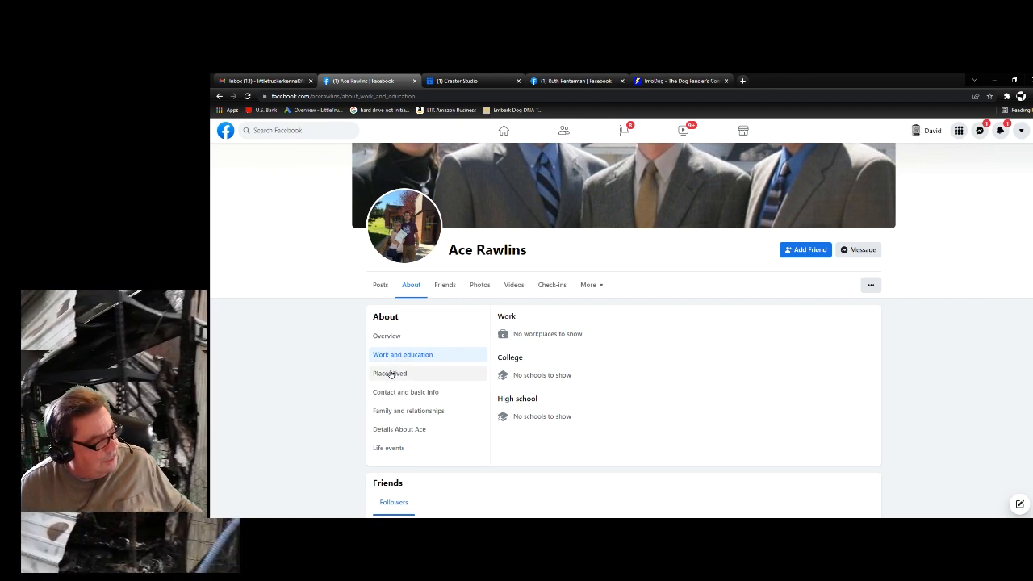
click(389, 372)
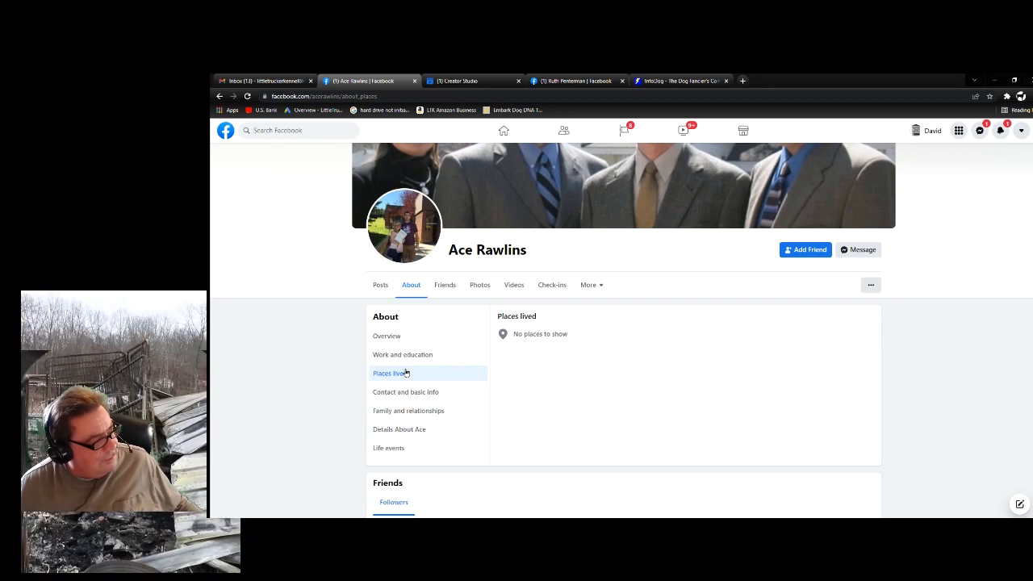
click(405, 391)
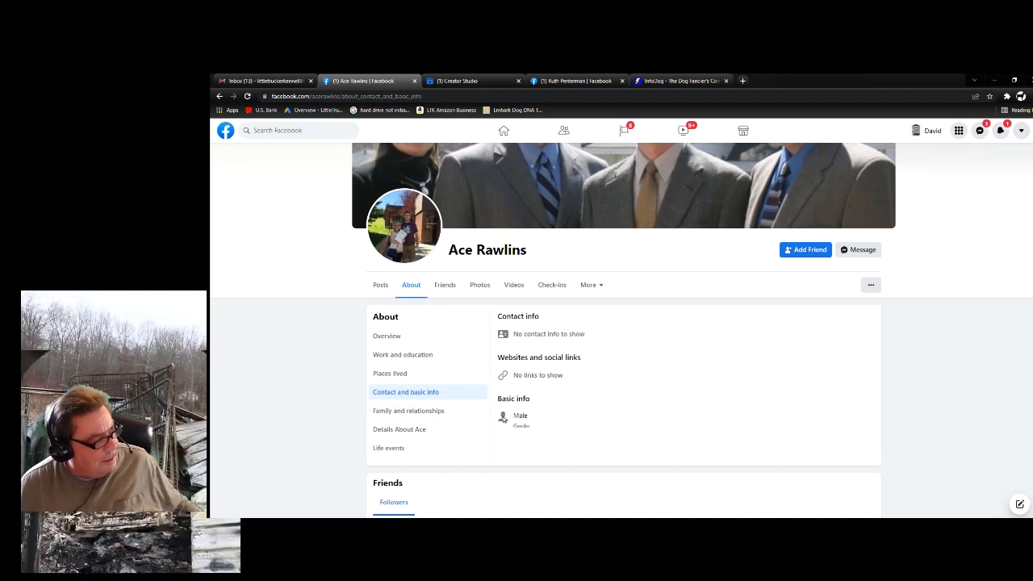
click(404, 224)
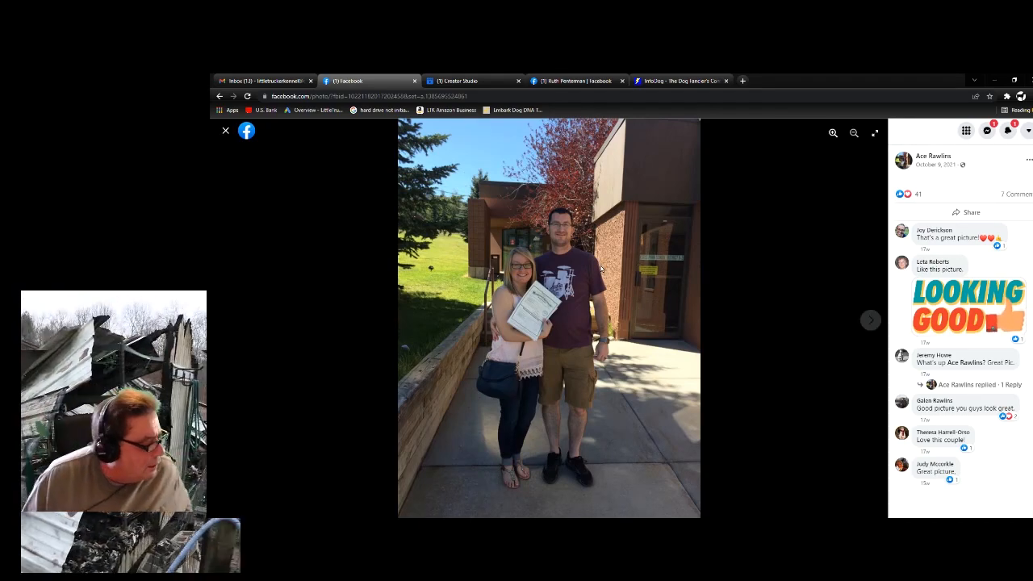
mouse_move(635, 246)
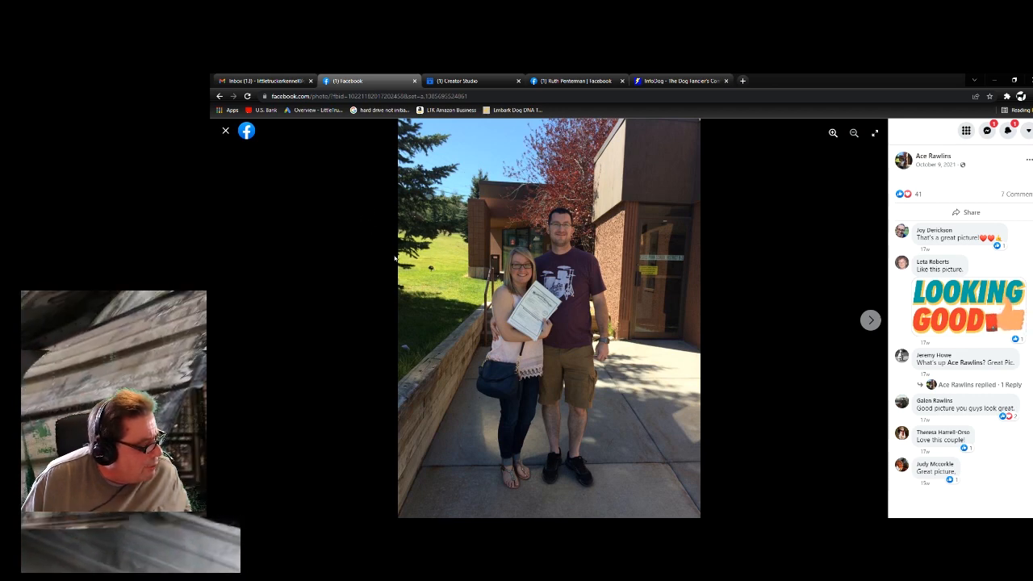
mouse_move(500, 248)
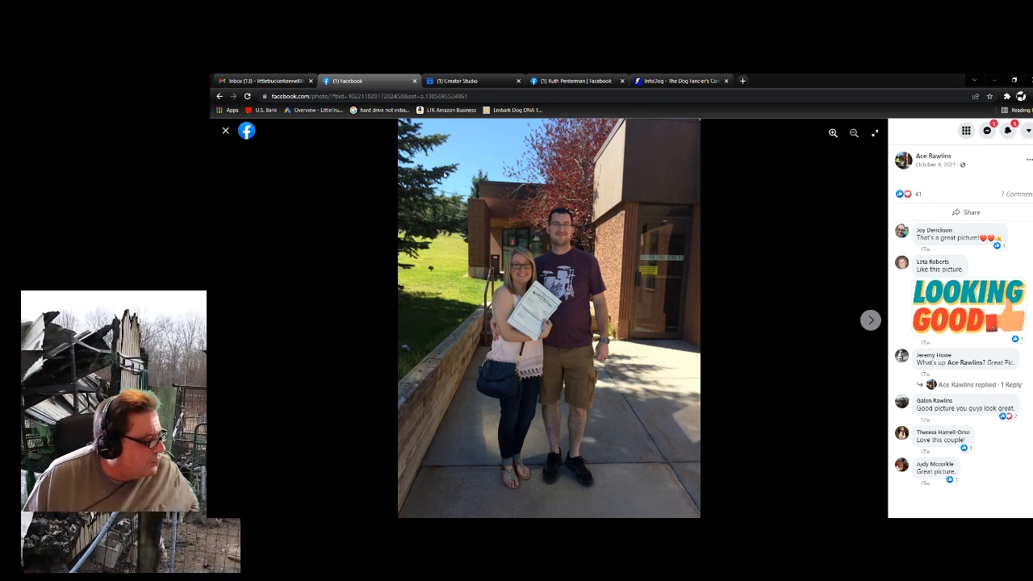
mouse_move(412, 224)
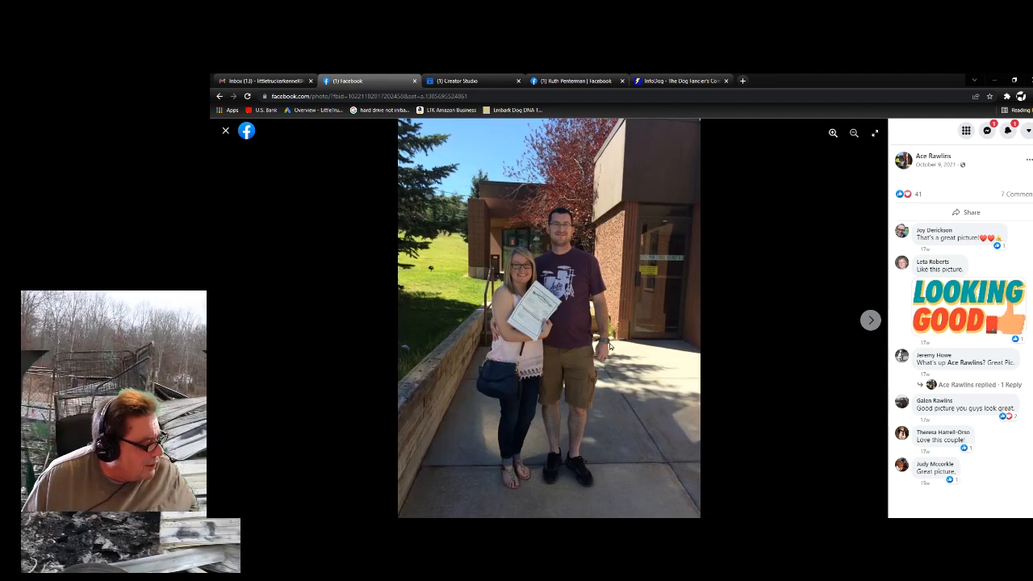
mouse_move(428, 282)
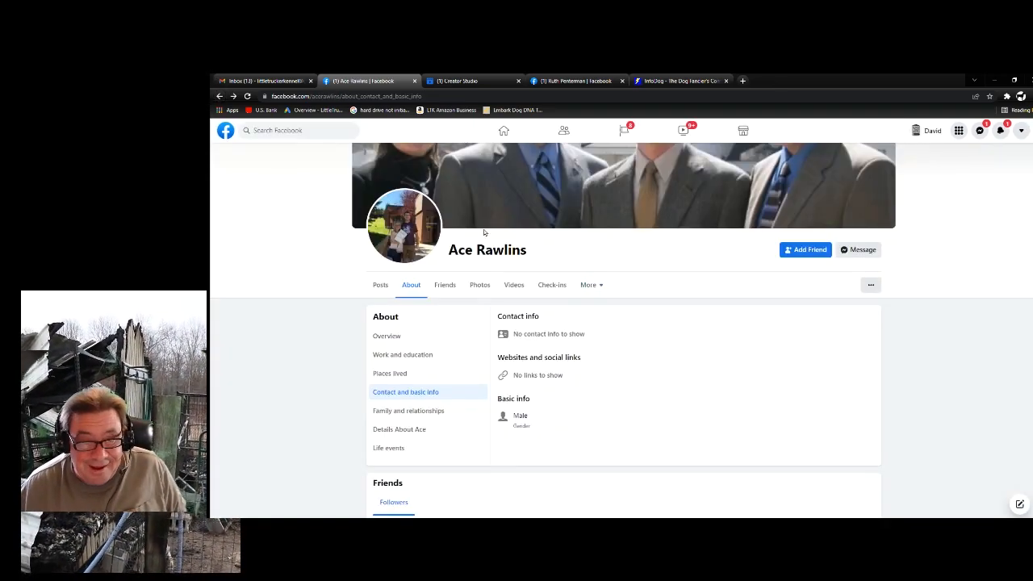
mouse_move(658, 239)
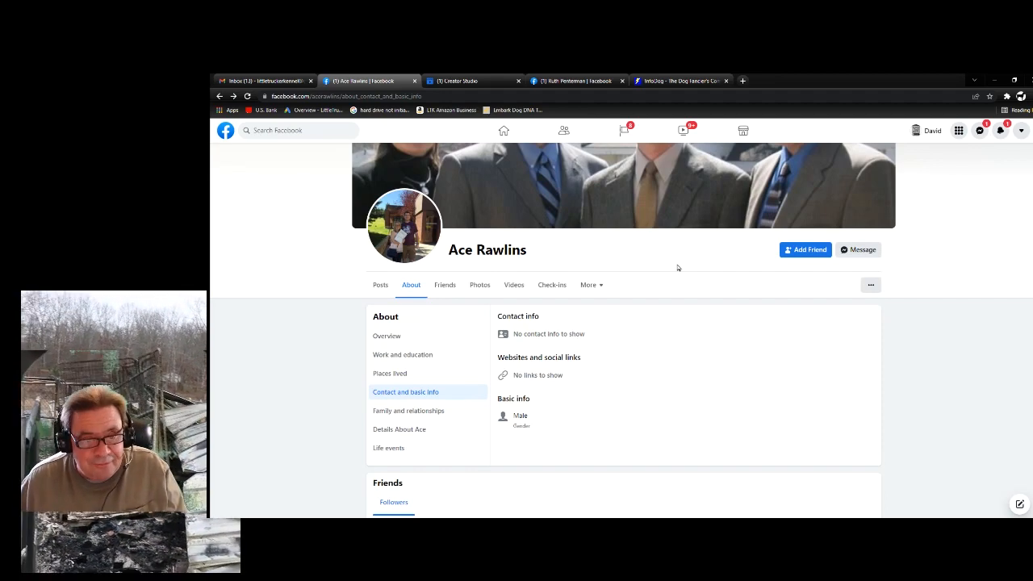
mouse_move(606, 208)
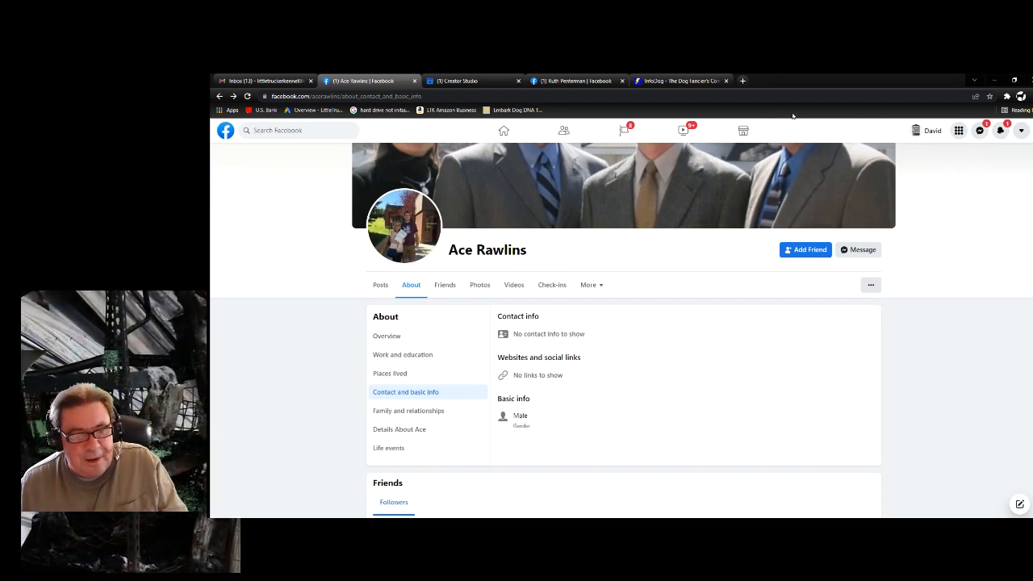
mouse_move(868, 158)
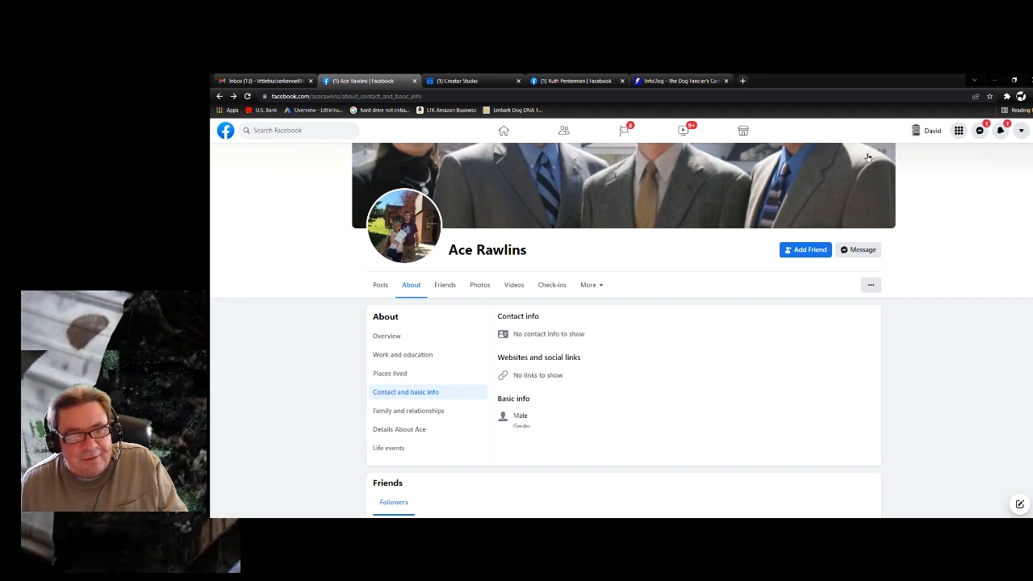
mouse_move(692, 225)
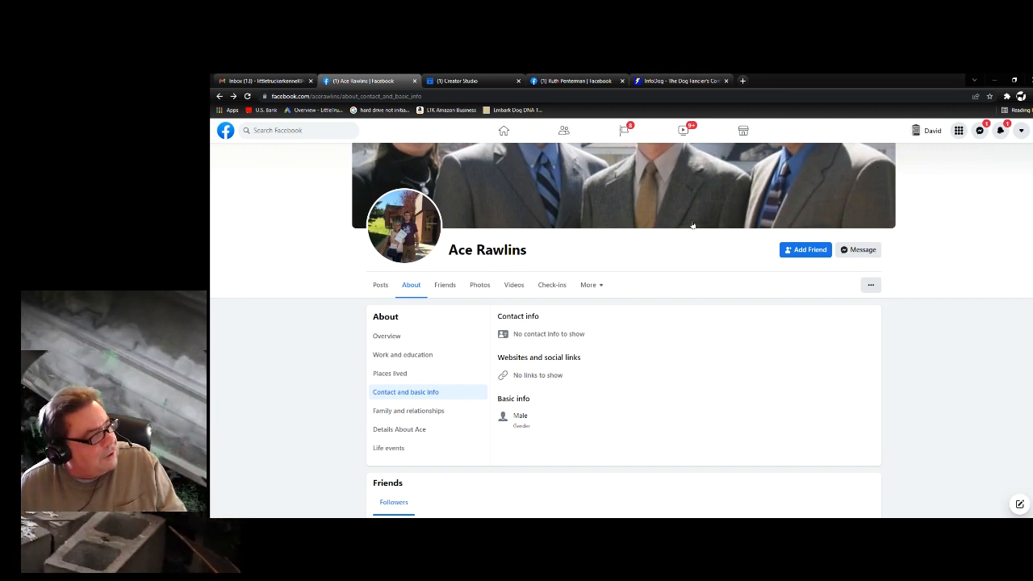
mouse_move(1030, 212)
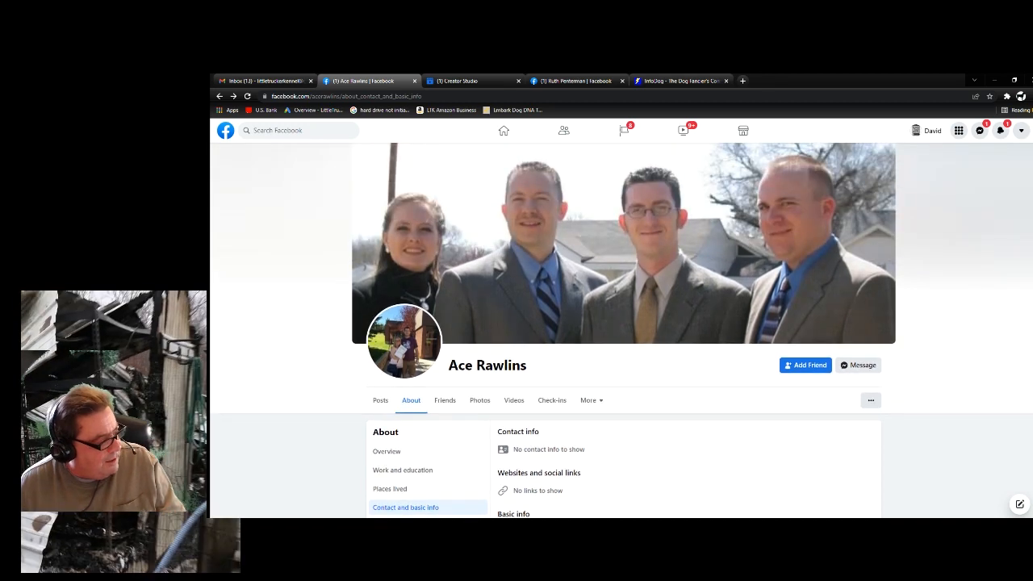
mouse_move(699, 198)
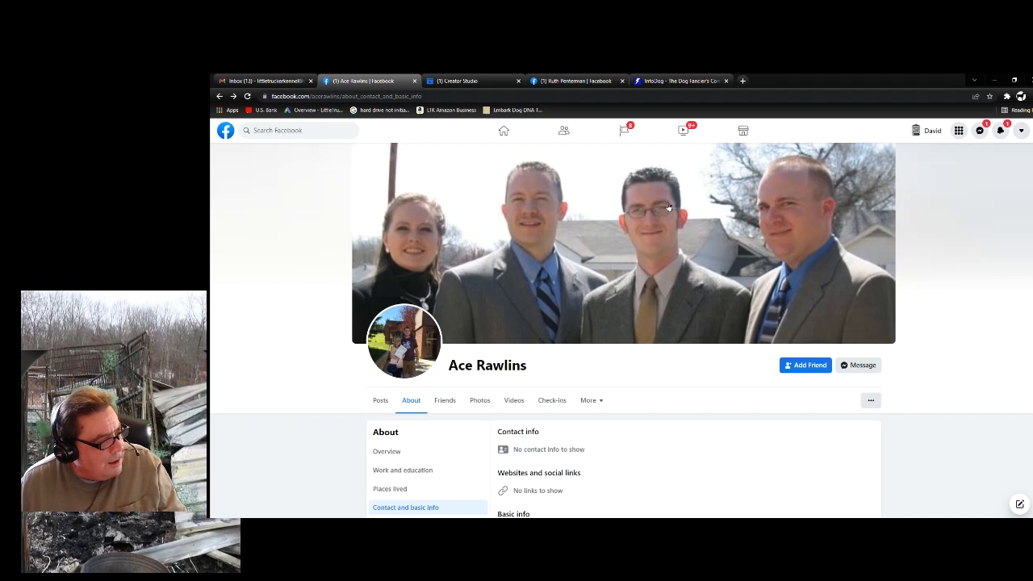
mouse_move(860, 177)
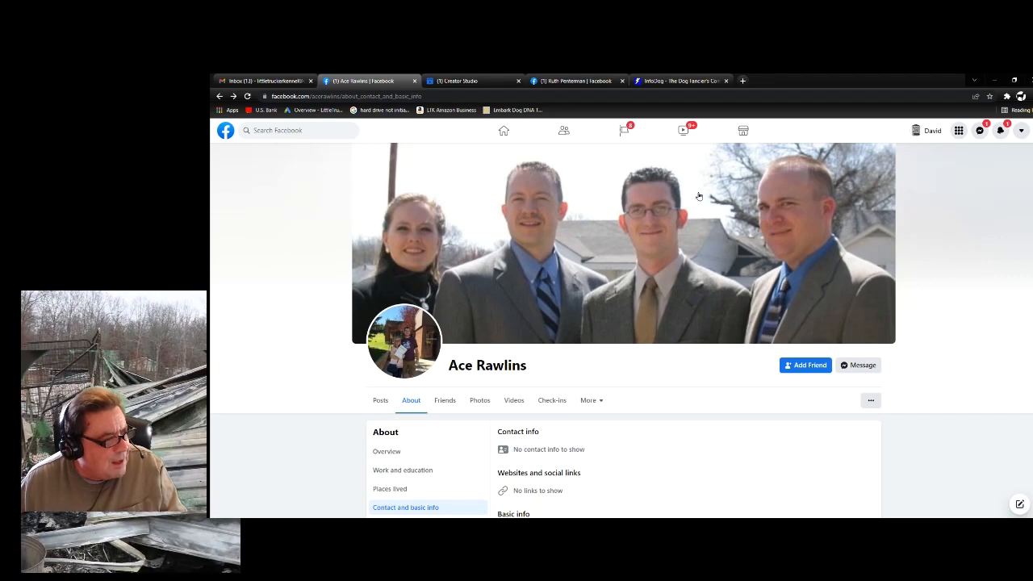
mouse_move(369, 242)
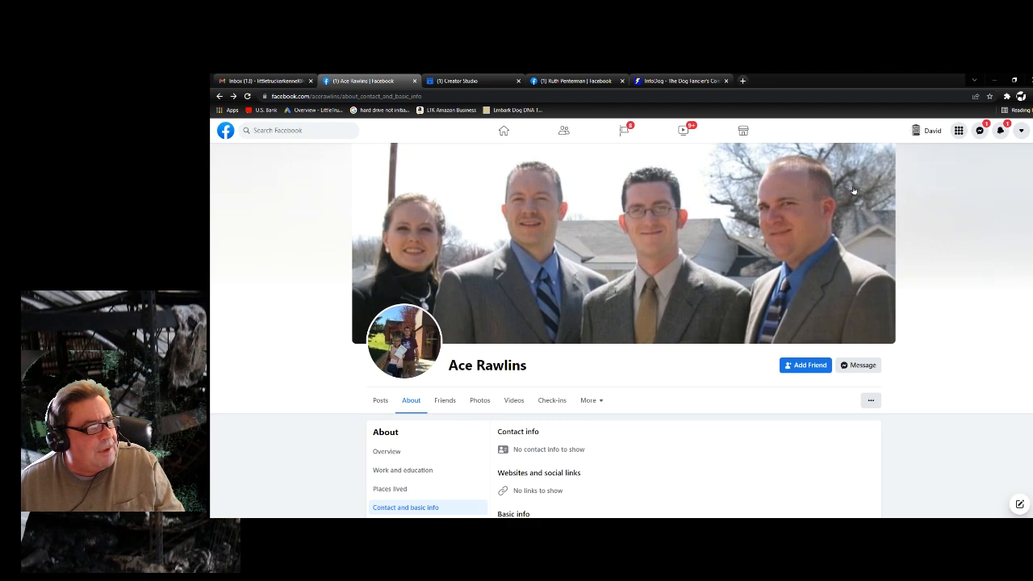
mouse_move(680, 339)
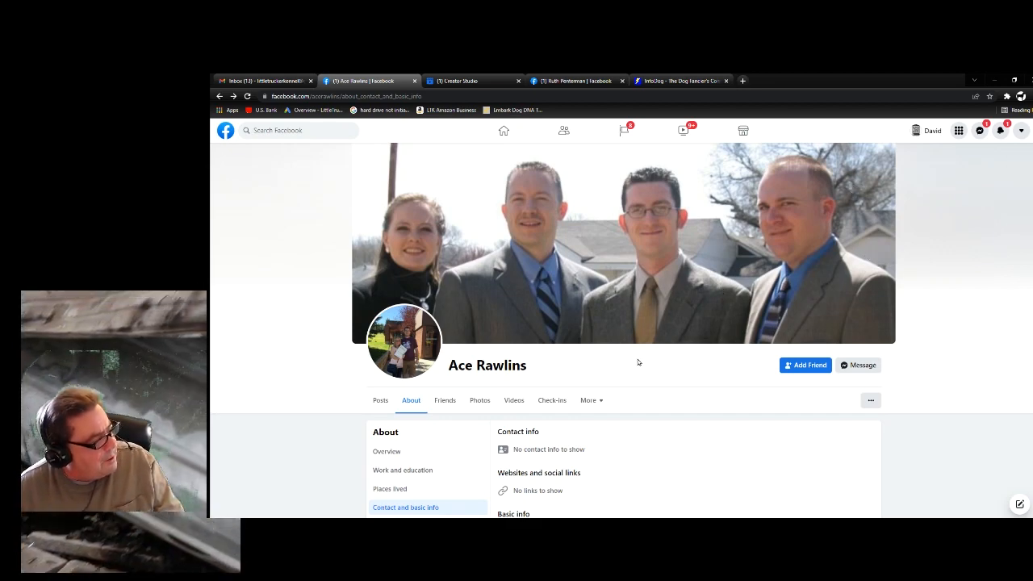
mouse_move(910, 280)
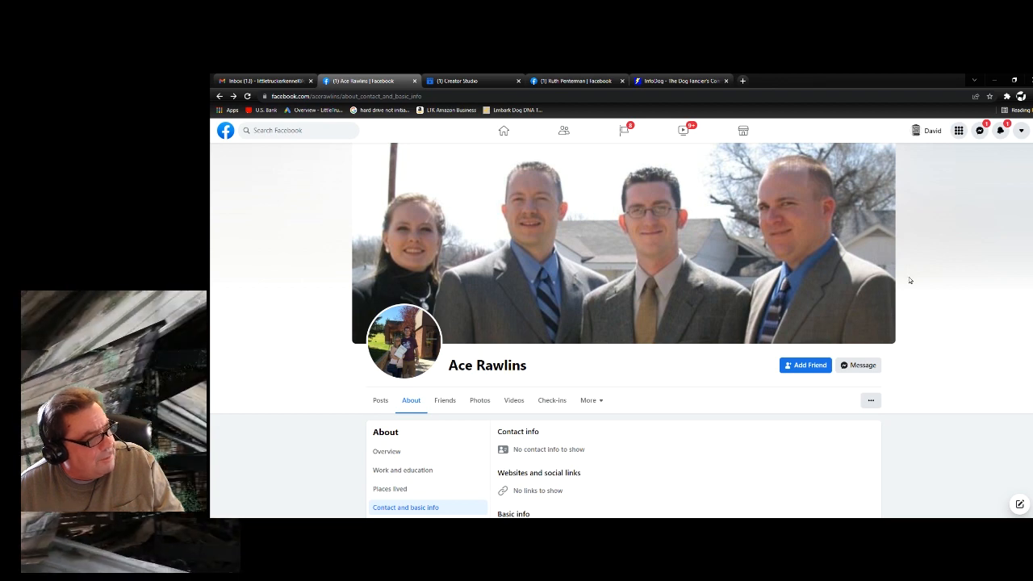
mouse_move(245, 363)
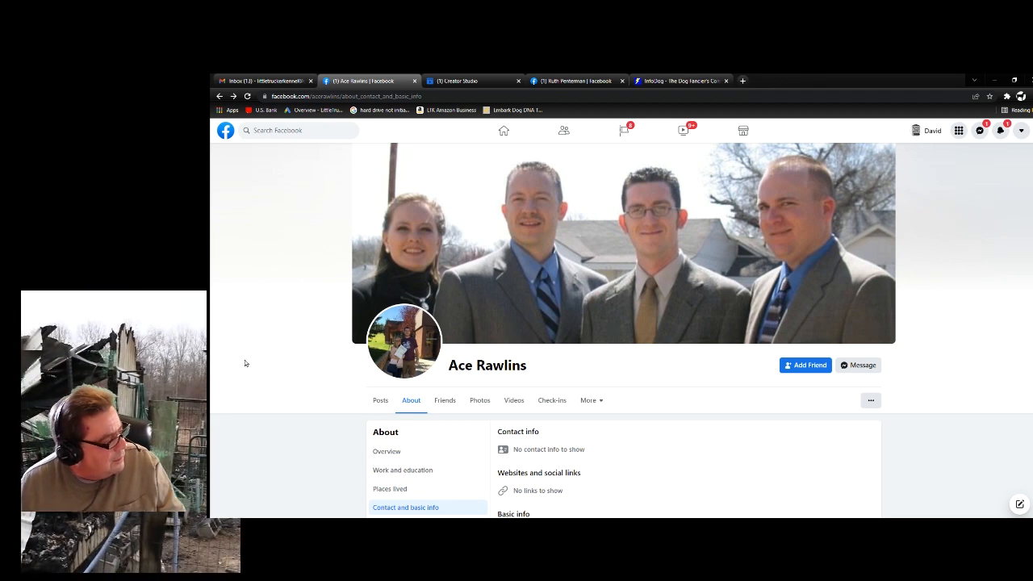
scroll(down, 3)
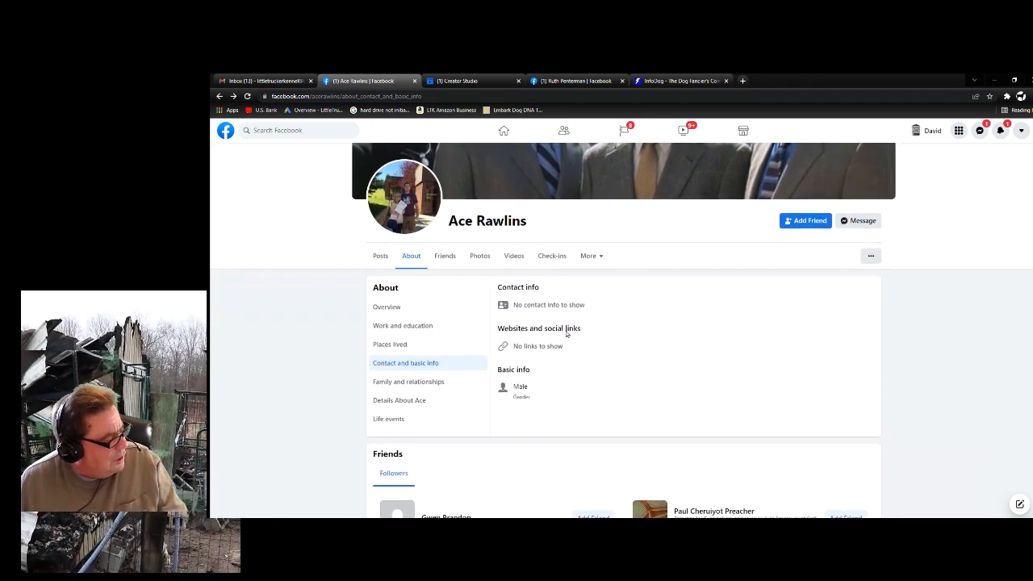
scroll(down, 3)
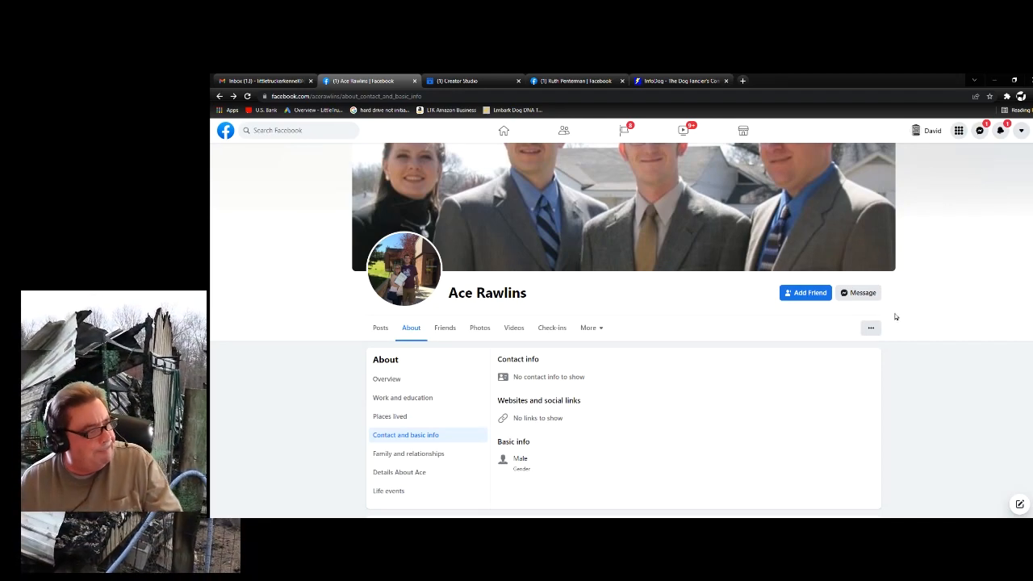
scroll(down, 3)
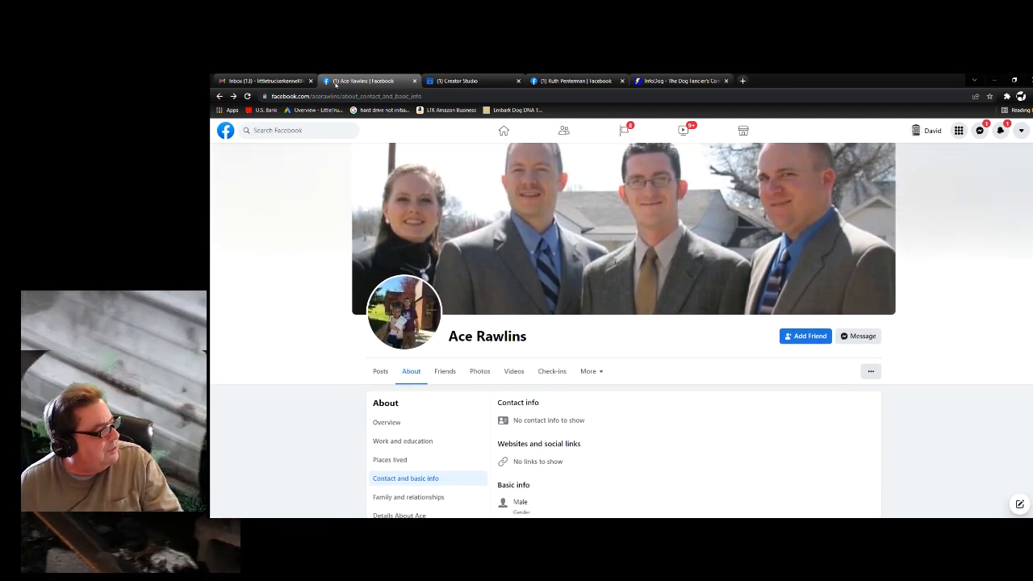
Step: Switch to Creator Studio's Inbox+ and scroll through the kennel-fire post comment thread
click(454, 81)
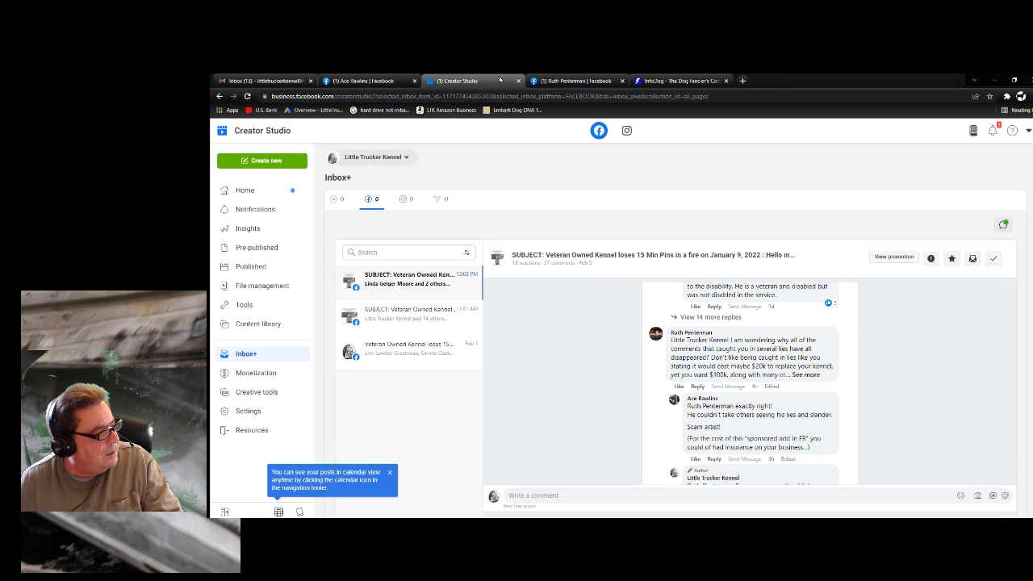
scroll(down, 3)
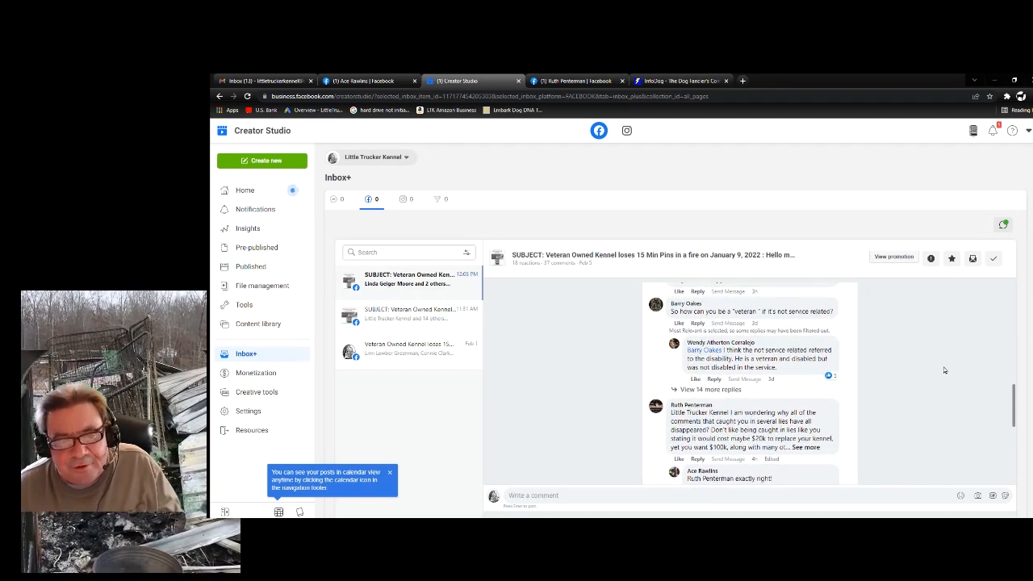
scroll(down, 3)
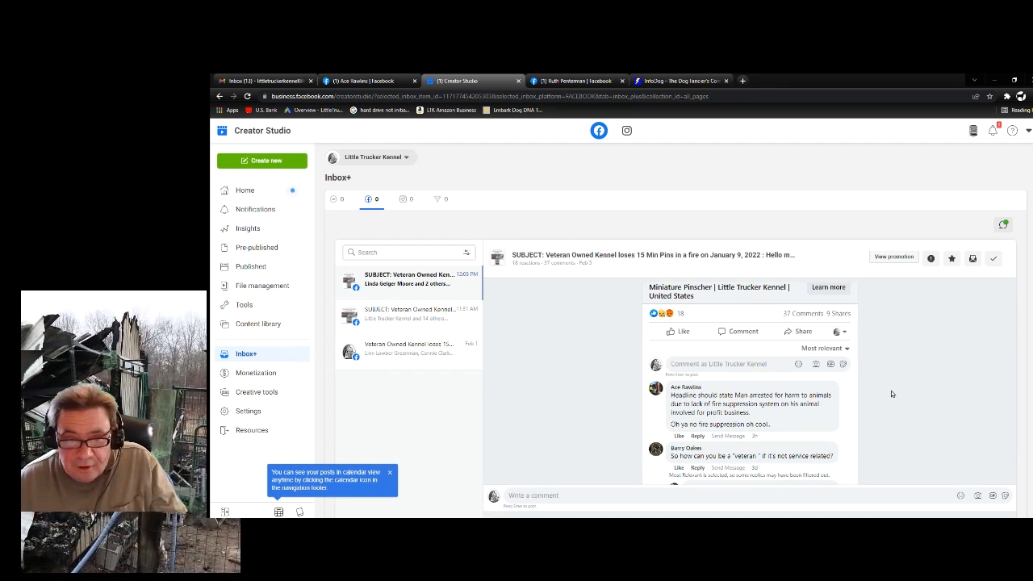
scroll(down, 3)
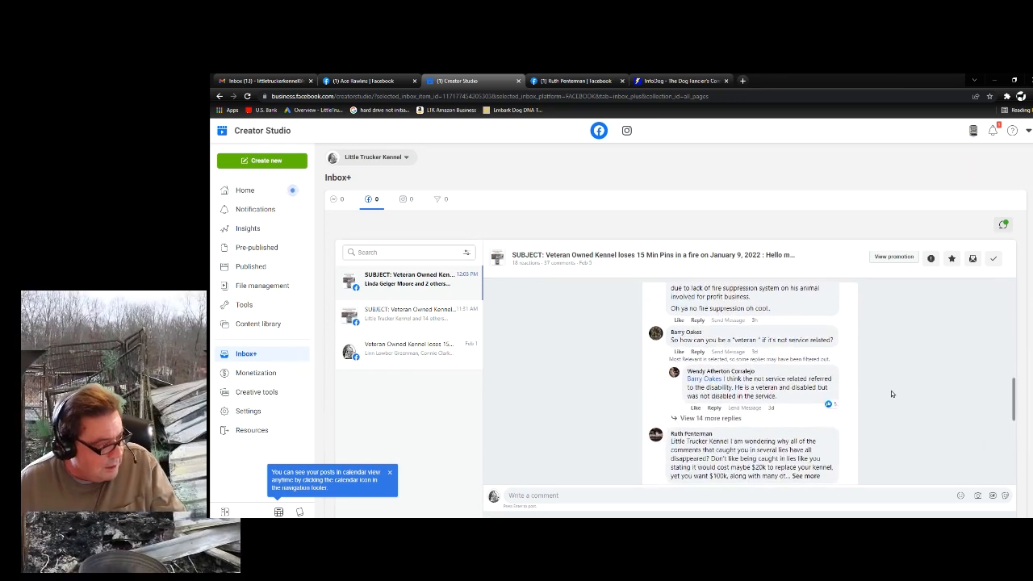
scroll(down, 3)
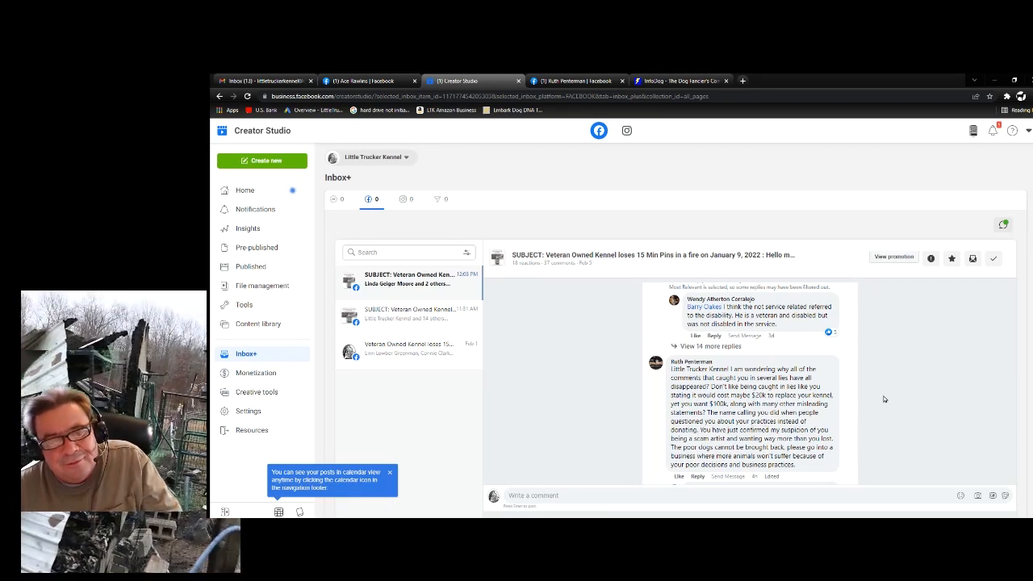
scroll(down, 3)
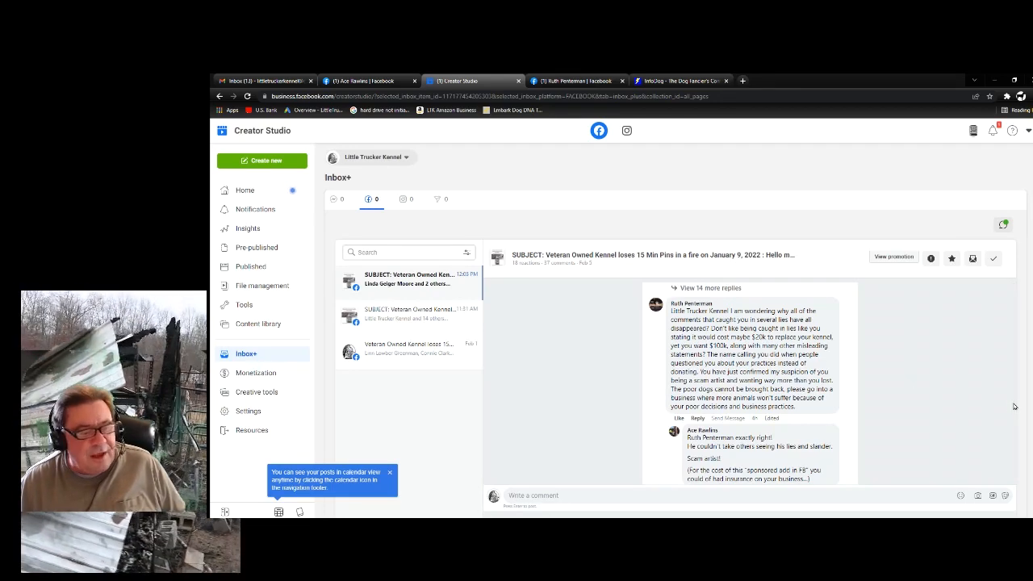
scroll(down, 3)
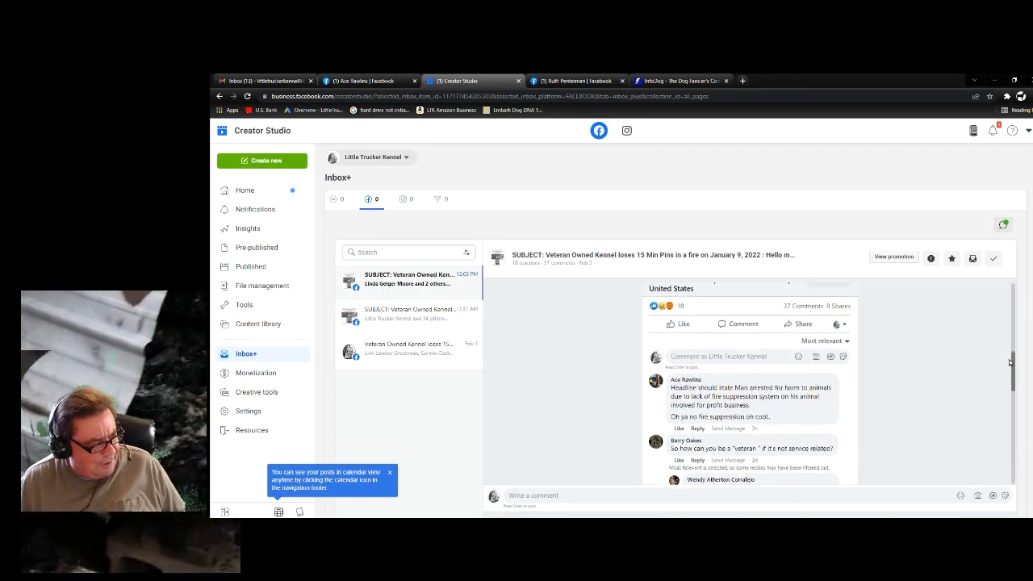
scroll(down, 3)
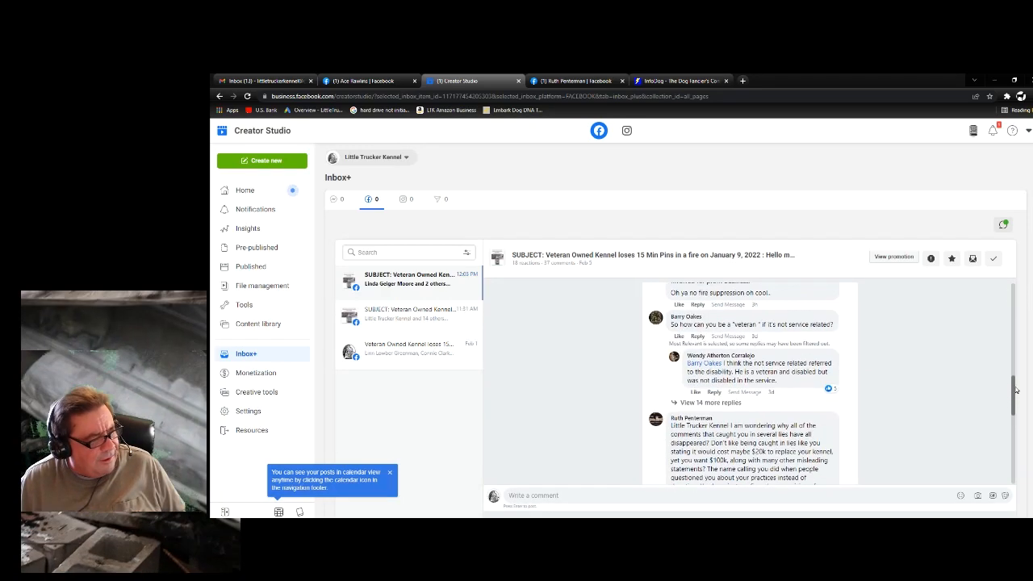
scroll(down, 3)
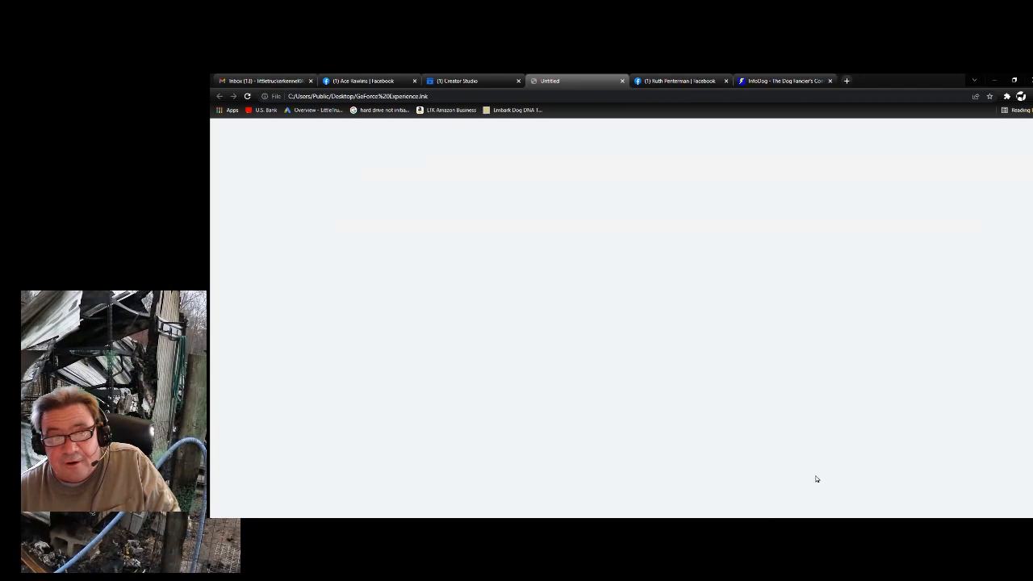
mouse_move(1018, 376)
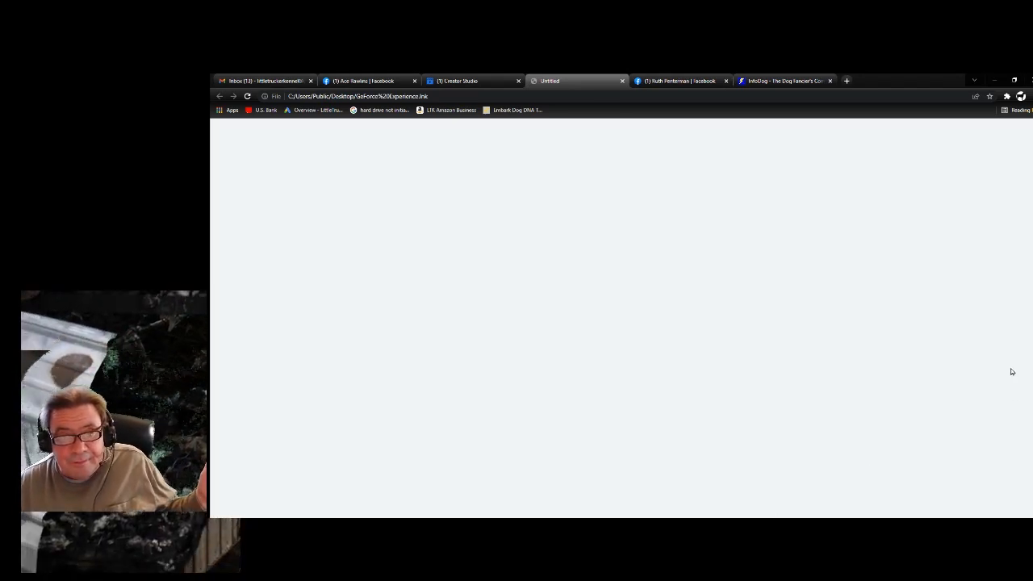
mouse_move(727, 274)
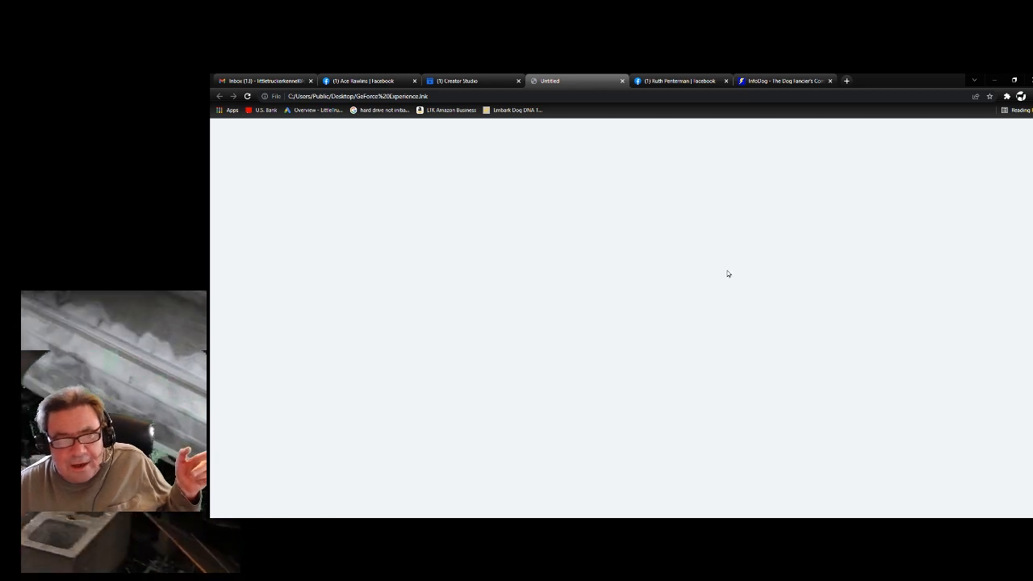
Step: Go via the Creator Studio tab back to Ace Rawlins' Facebook profile
click(472, 81)
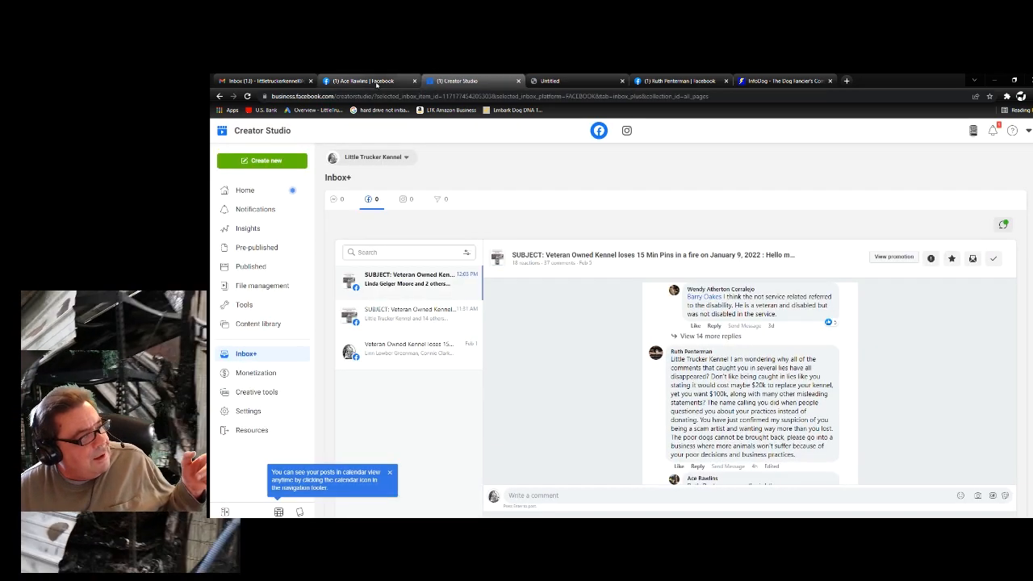
click(367, 81)
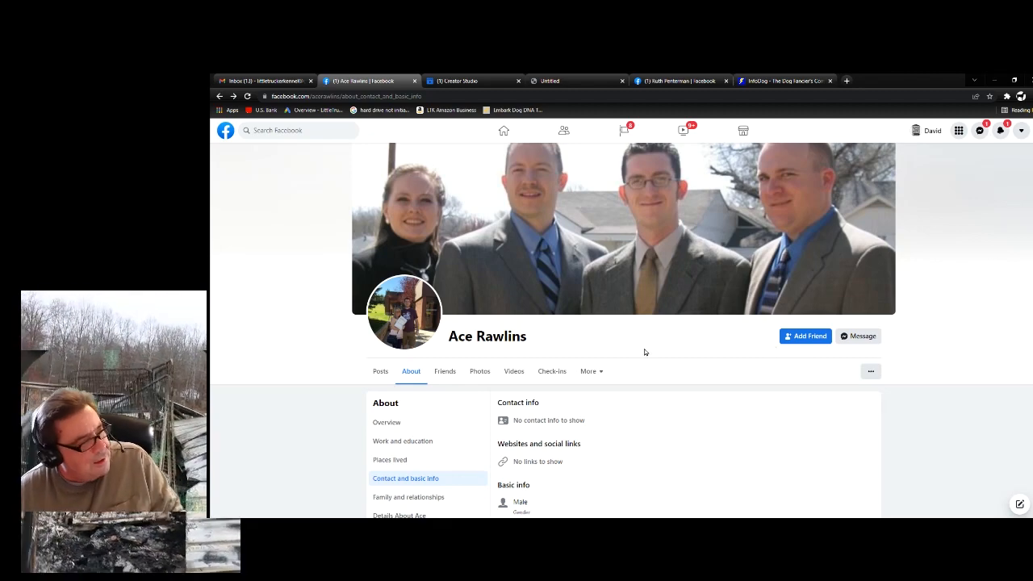
mouse_move(645, 396)
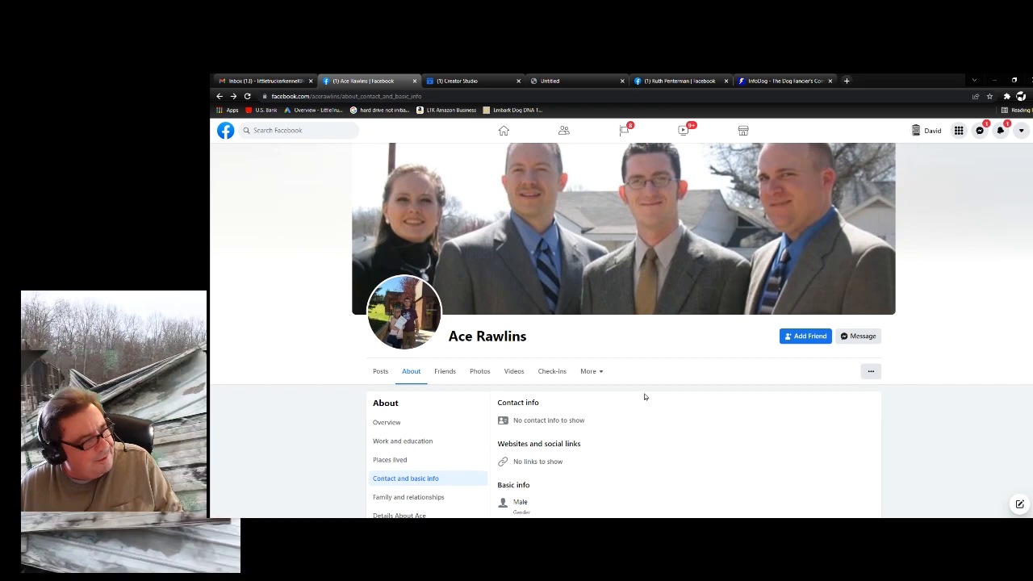
mouse_move(943, 303)
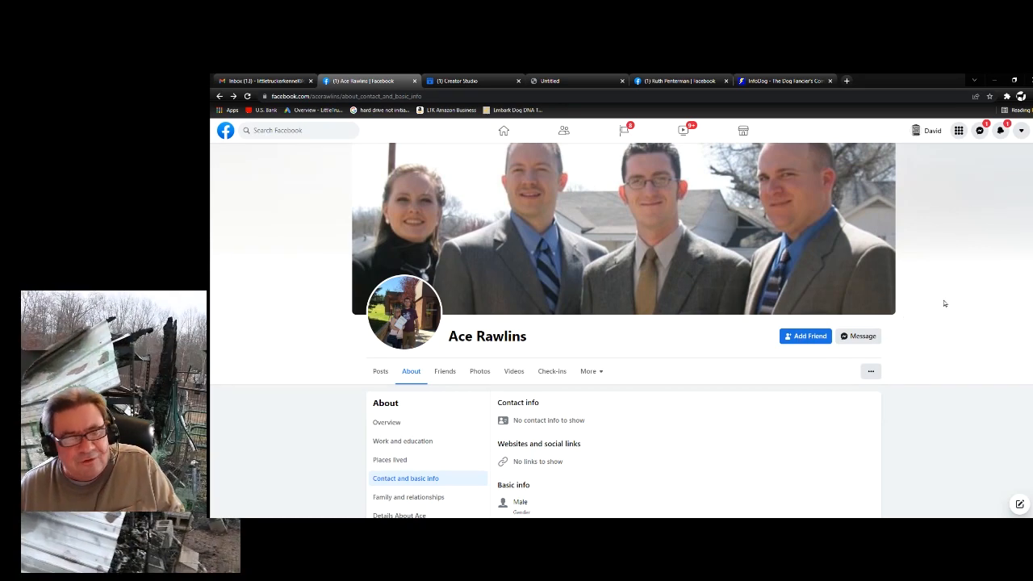